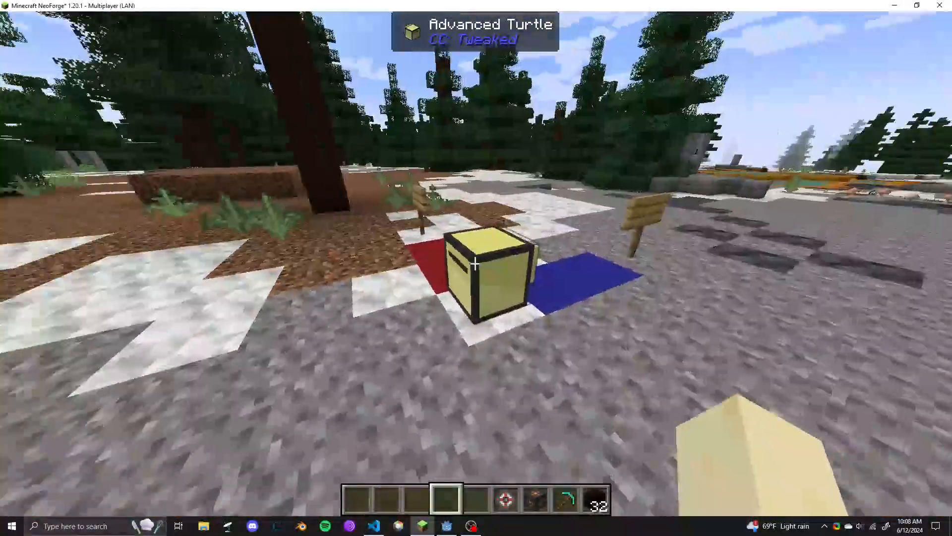
pyautogui.moveTo(476, 268)
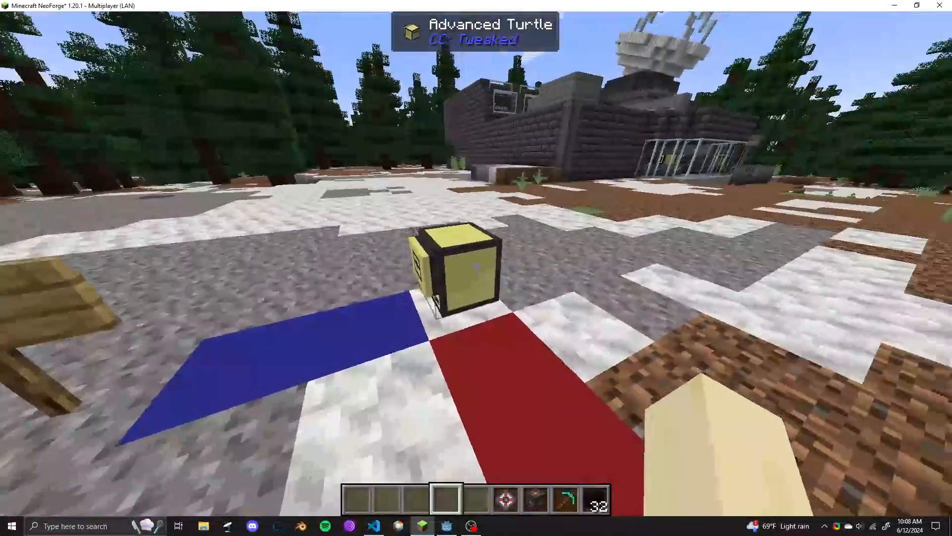
# - Open the Advanced Turtle's terminal interface
pyautogui.rightClick(449, 267)
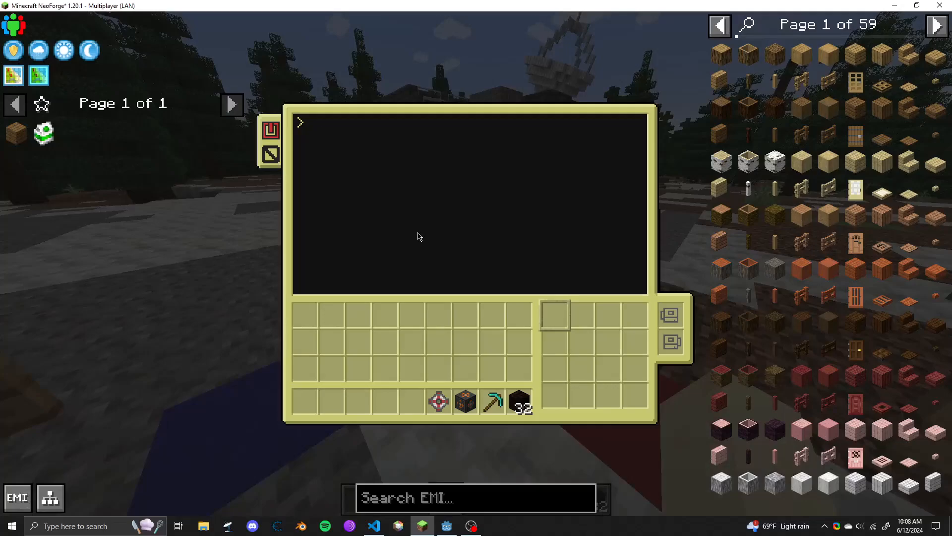
# - Open startup.lua in the turtle's editor with the edit command
pyautogui.write('edit')
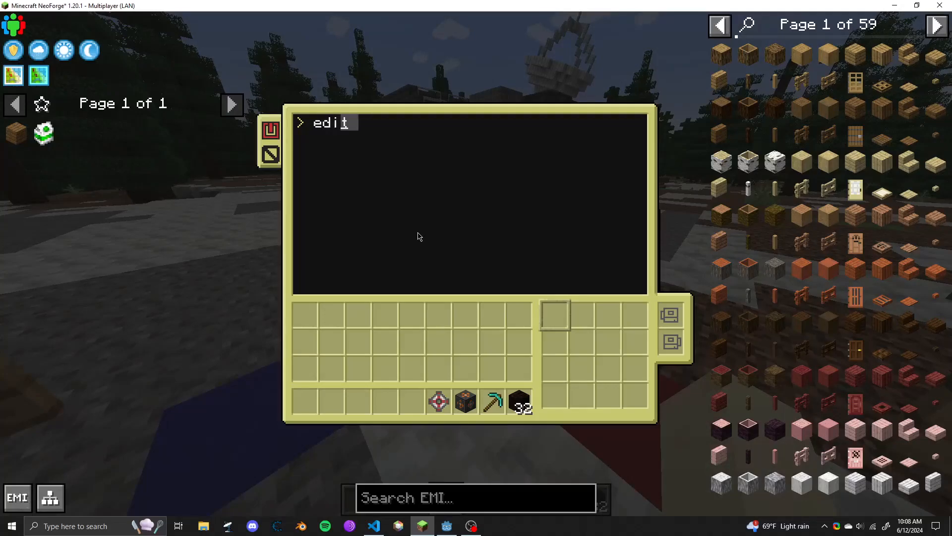
pyautogui.write('startup.')
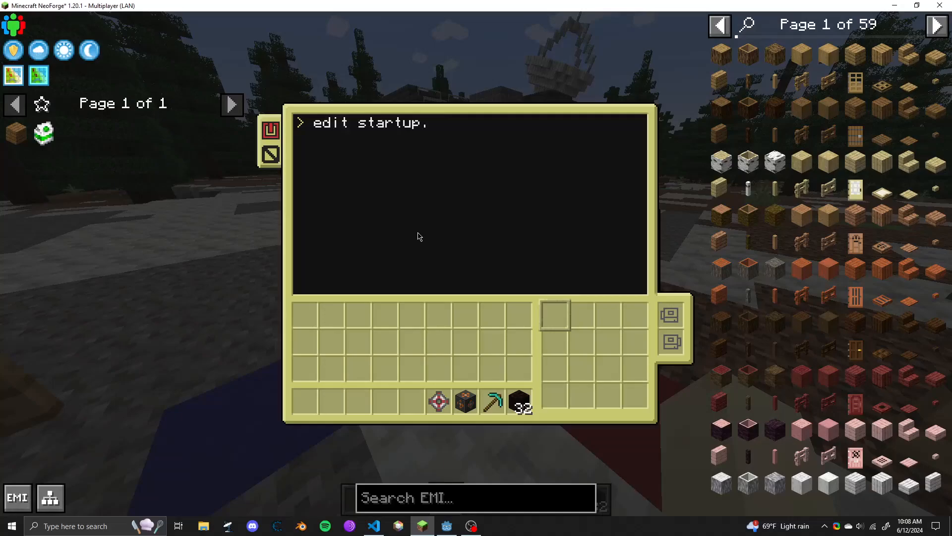
pyautogui.press('Return')
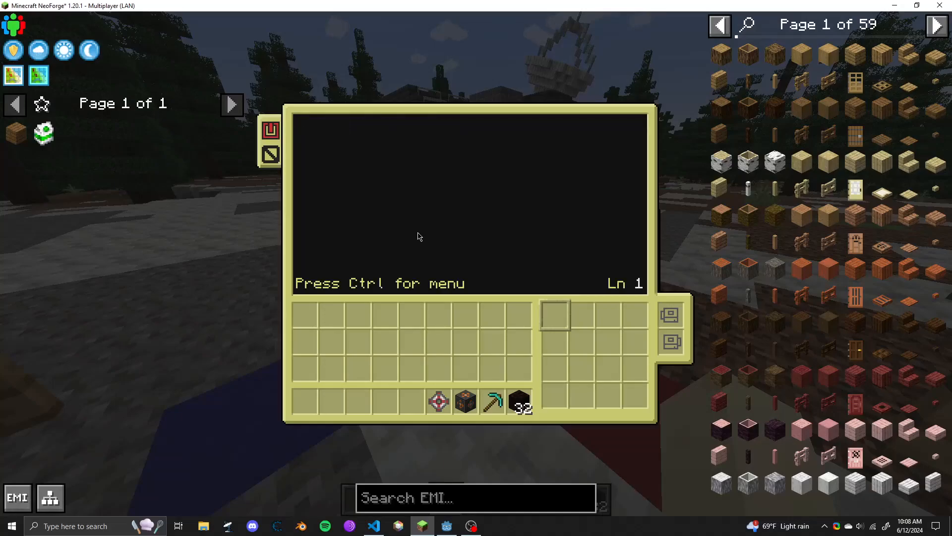
# - Write os.loadAPI("agent.lua") and agent.setID("test1") into the startup script
pyautogui.click(419, 237)
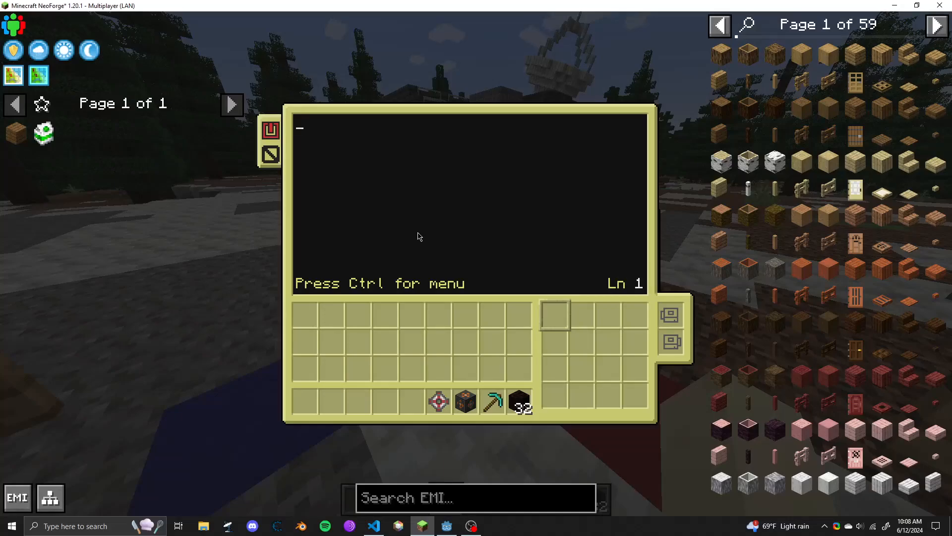
pyautogui.write('os.cancelAlarm(')
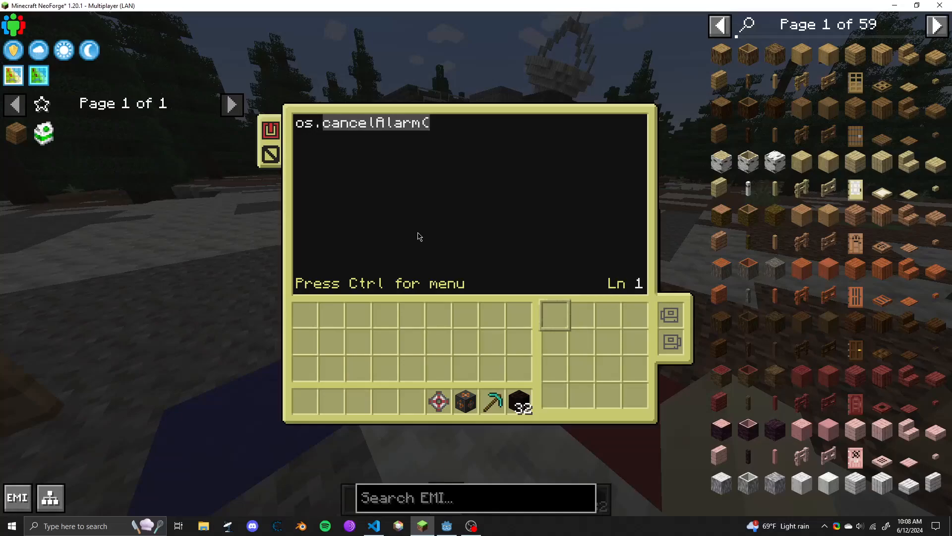
pyautogui.write('os.loadAPI("agent.lua')
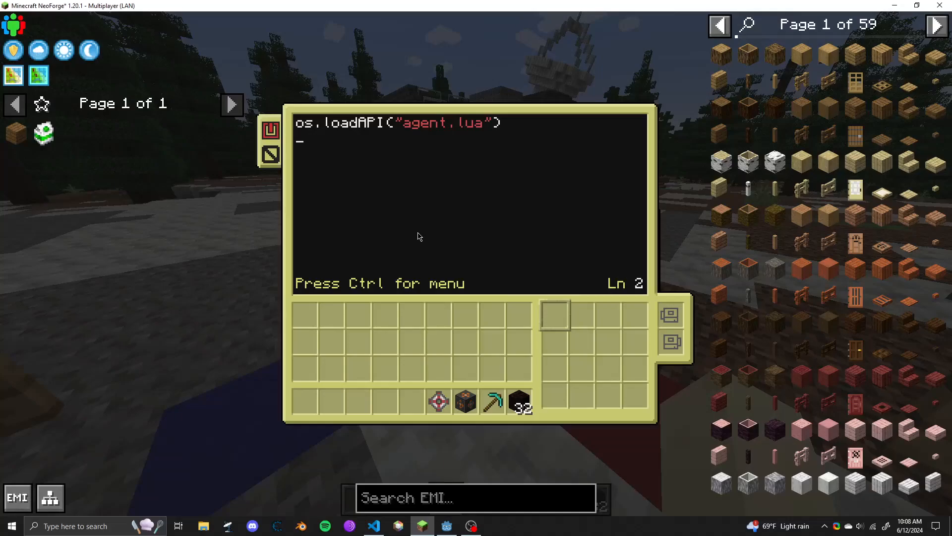
pyautogui.write('agent.set')
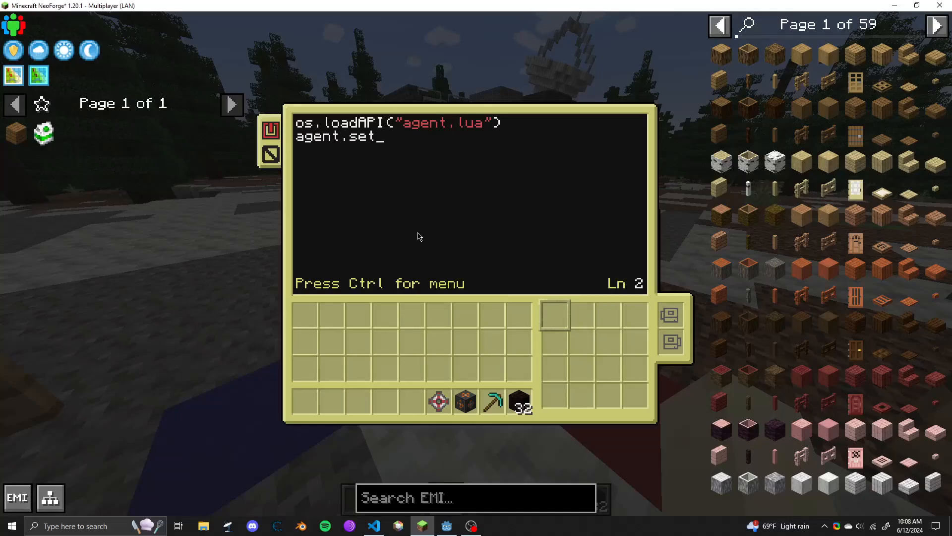
pyautogui.write('ID("')
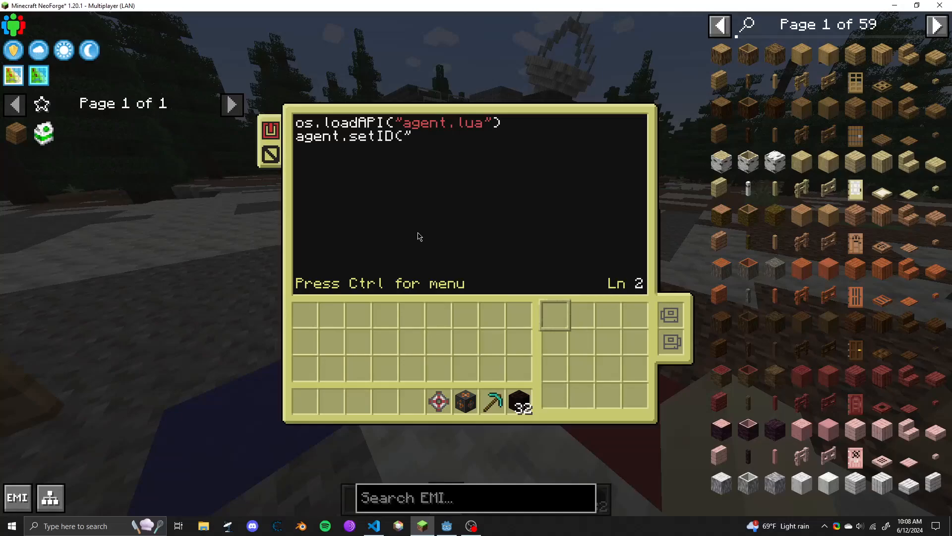
pyautogui.write('"')
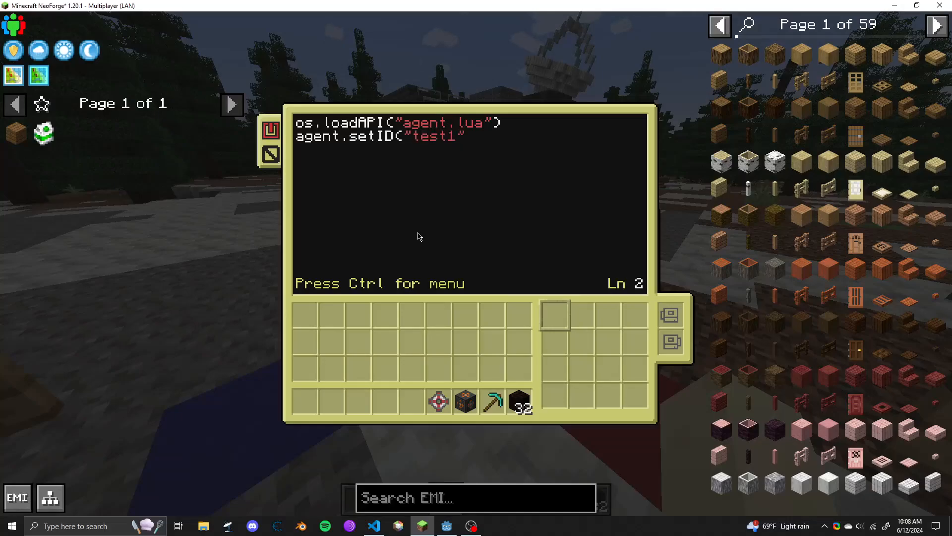
pyautogui.write('agen')
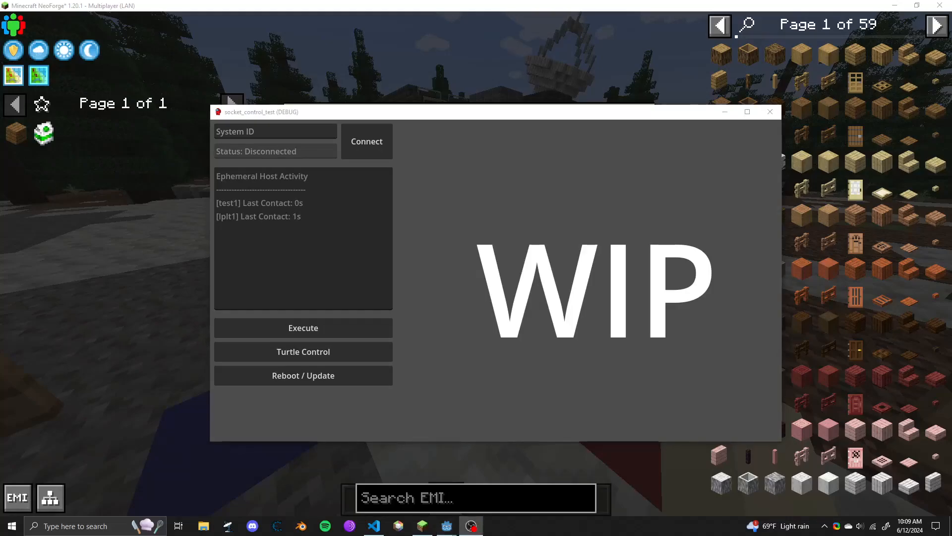
pyautogui.moveTo(262, 170)
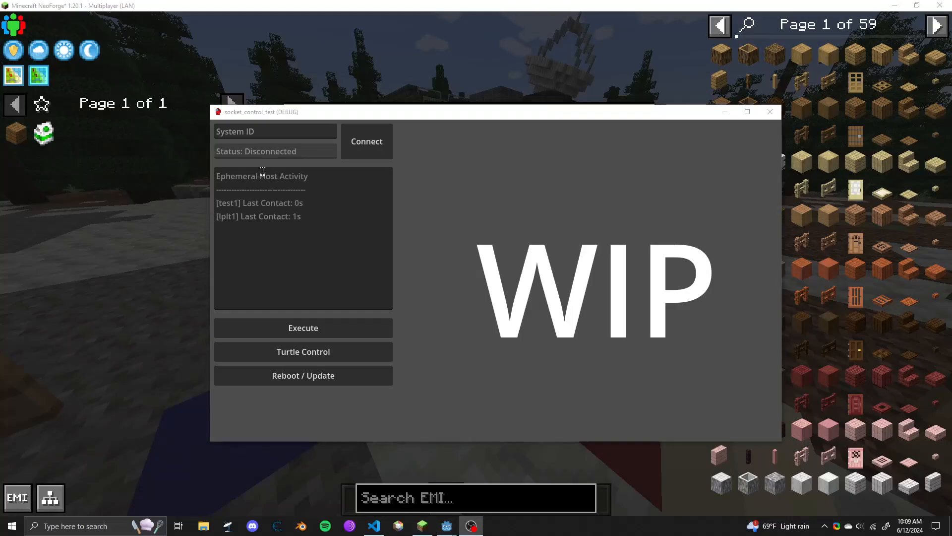
# - Connect to System ID test1 and bring up its Lua script executor
pyautogui.click(275, 131)
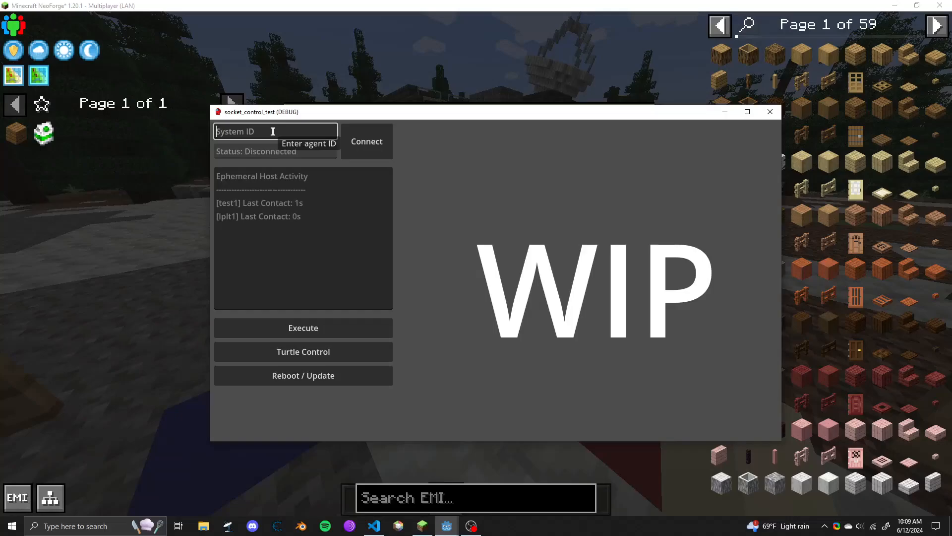
pyautogui.write('test1')
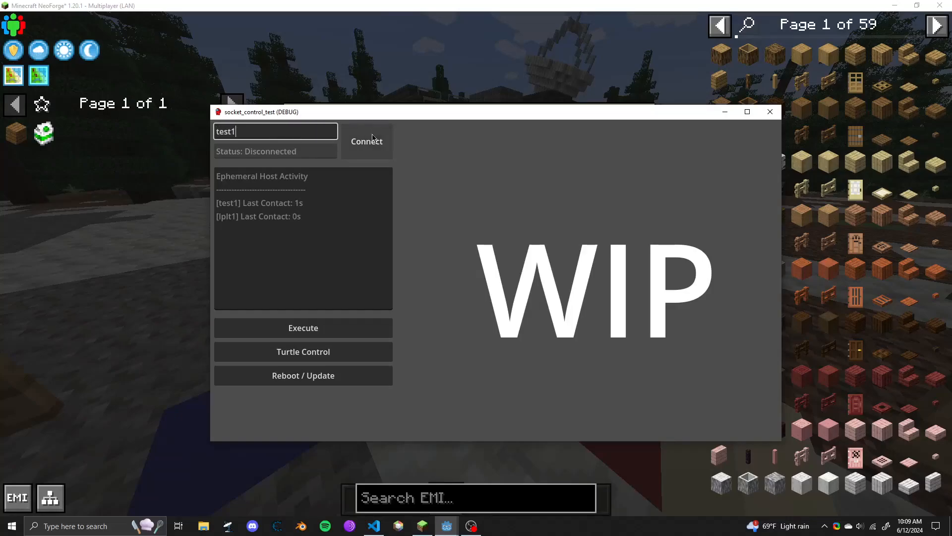
pyautogui.click(366, 141)
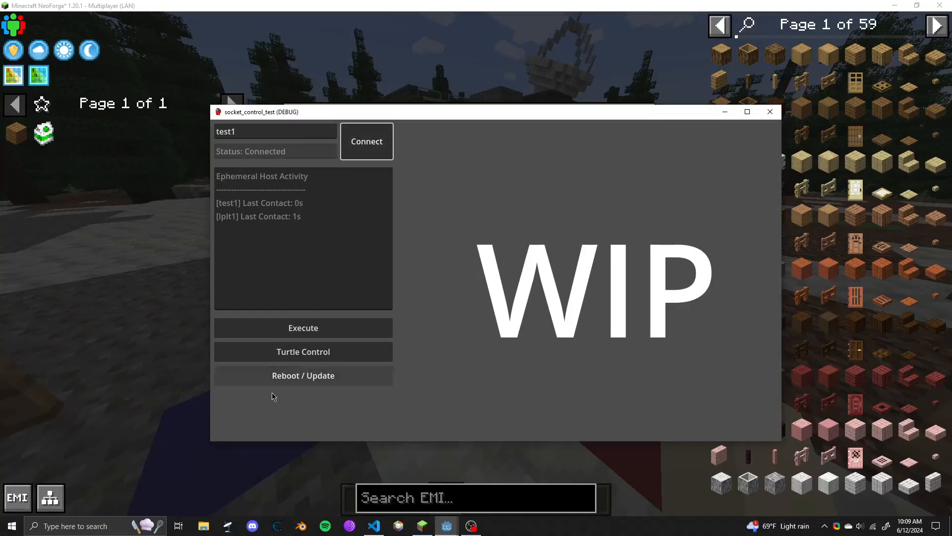
pyautogui.click(303, 328)
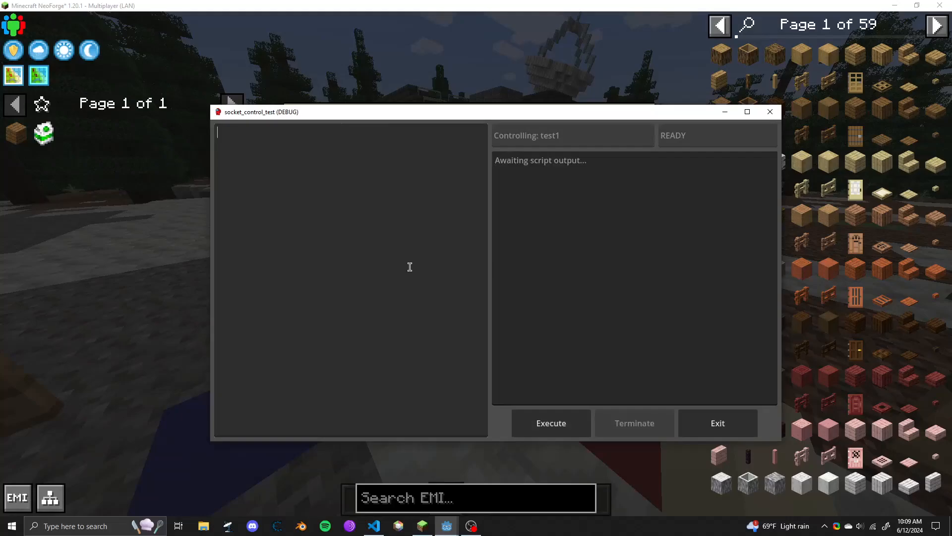
pyautogui.write('turtl')
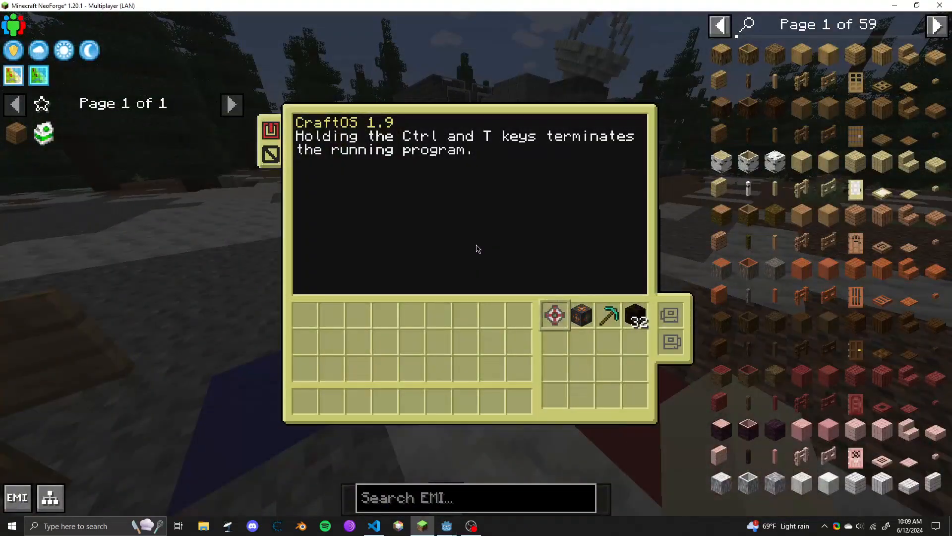
# - Run 'refuel all' to fill fuel to 25600, then reboot the turtle
pyautogui.write('refuel all')
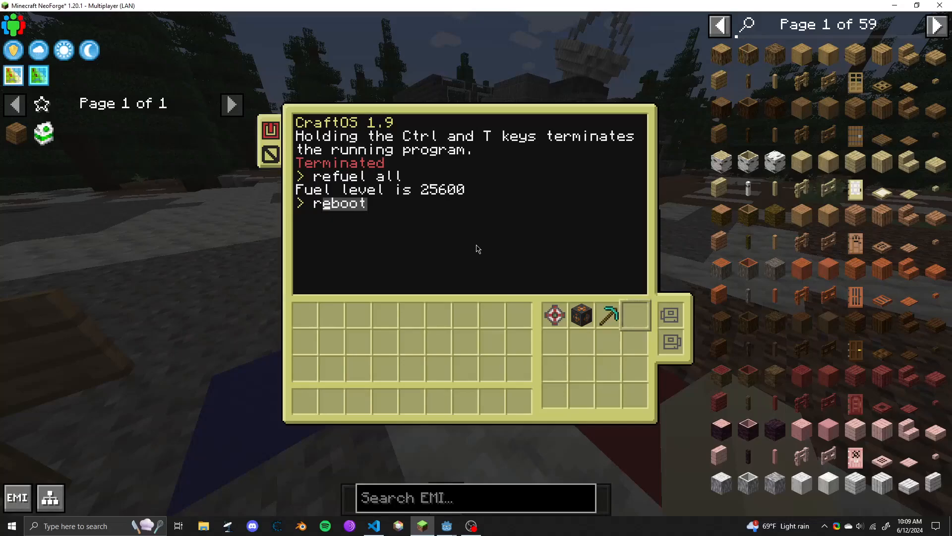
pyautogui.press('Escape')
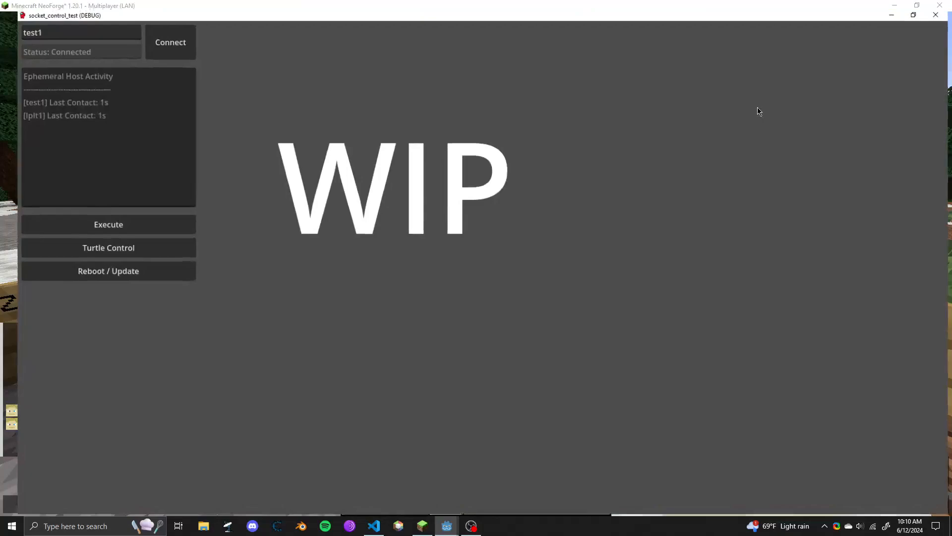
# - Open Turtle Control and request fresh data showing the turtle's fuel and position
pyautogui.click(108, 247)
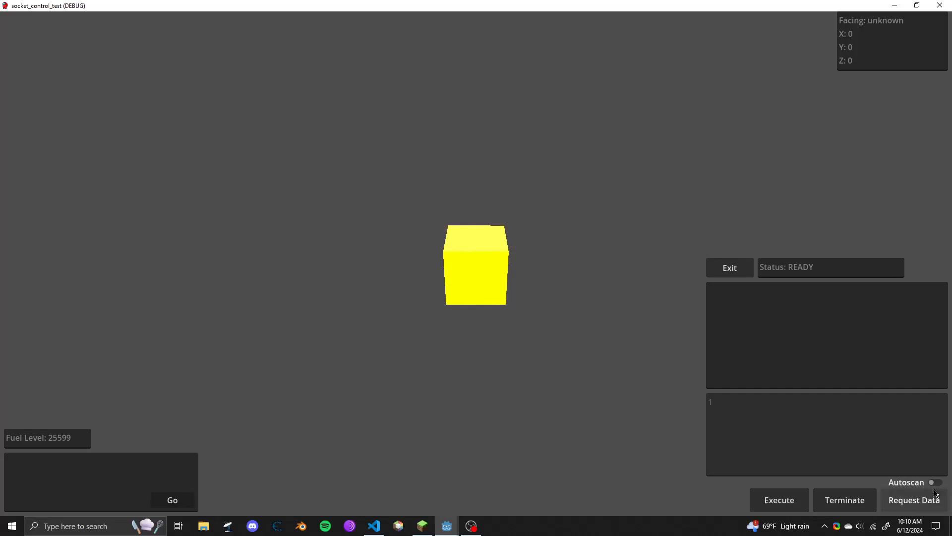
pyautogui.click(779, 500)
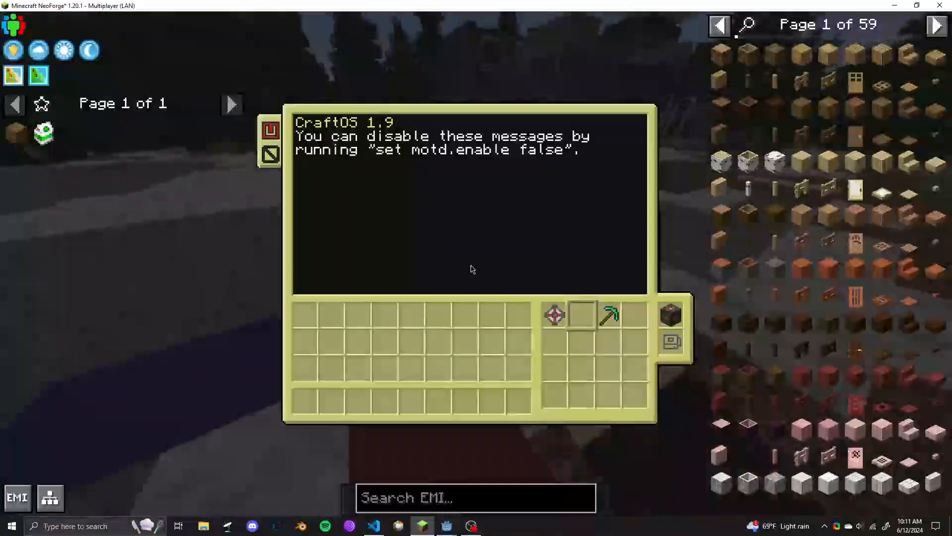
# - Leave the rebooted turtle's CraftOS terminal
pyautogui.press('Escape')
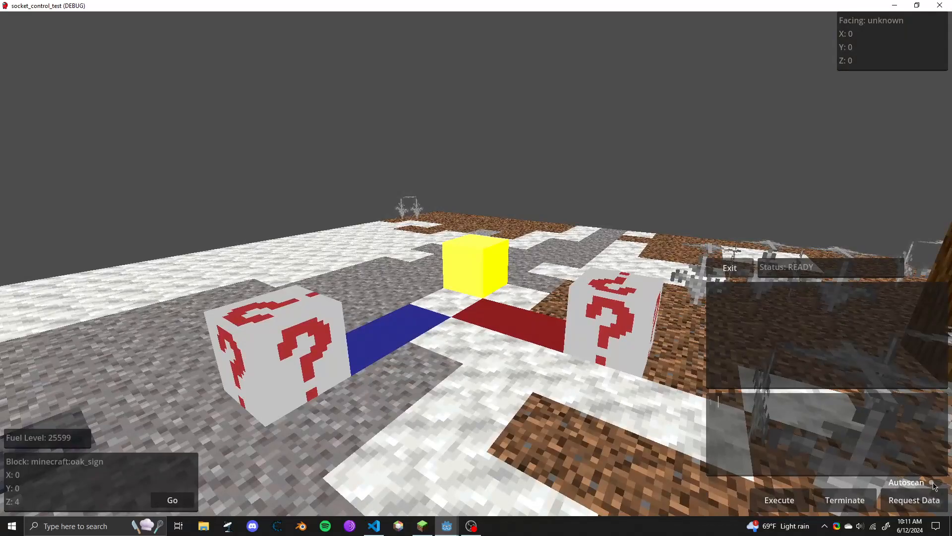
# - Switch on Autoscan in the Turtle Control view
pyautogui.click(937, 482)
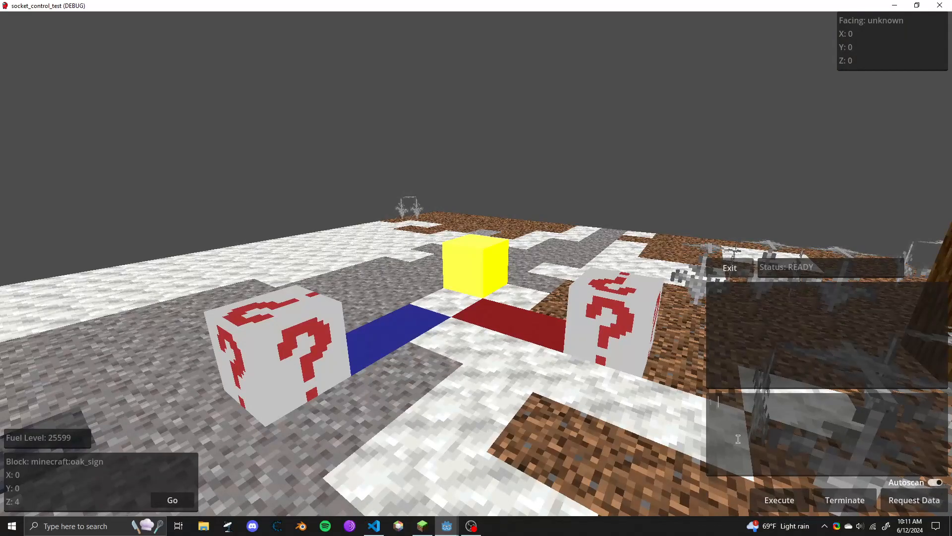
pyautogui.moveTo(793, 423)
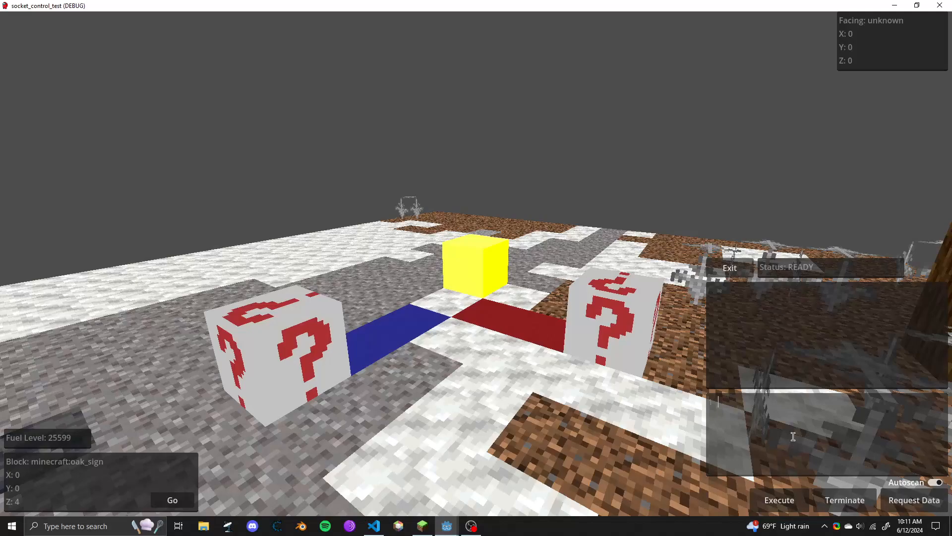
# - Execute turtle.forward(), moving one block and dropping fuel to 25598
pyautogui.write('turtle.forwa')
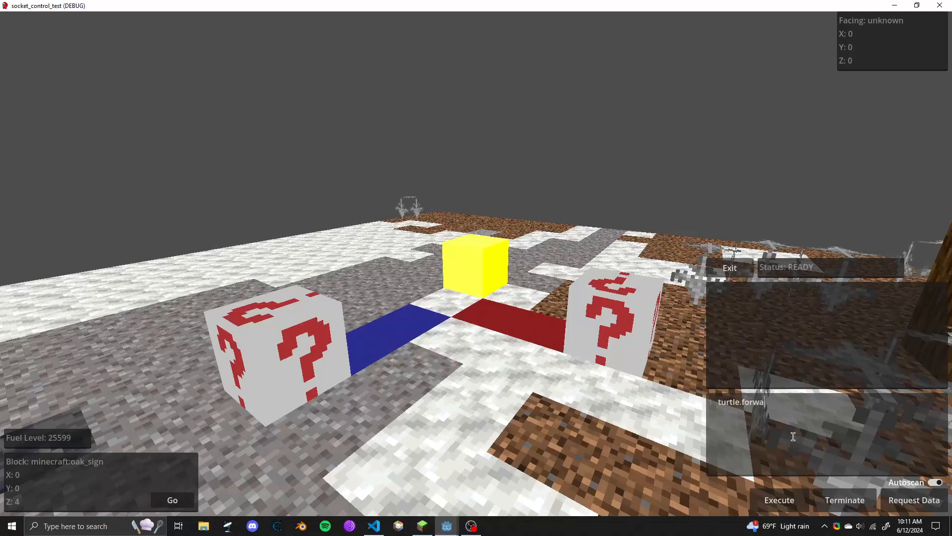
pyautogui.click(780, 499)
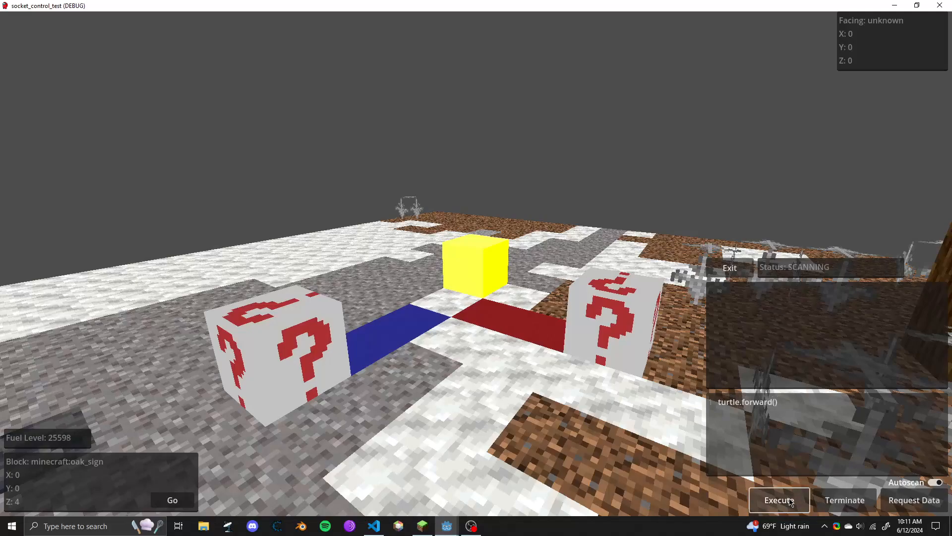
pyautogui.click(780, 499)
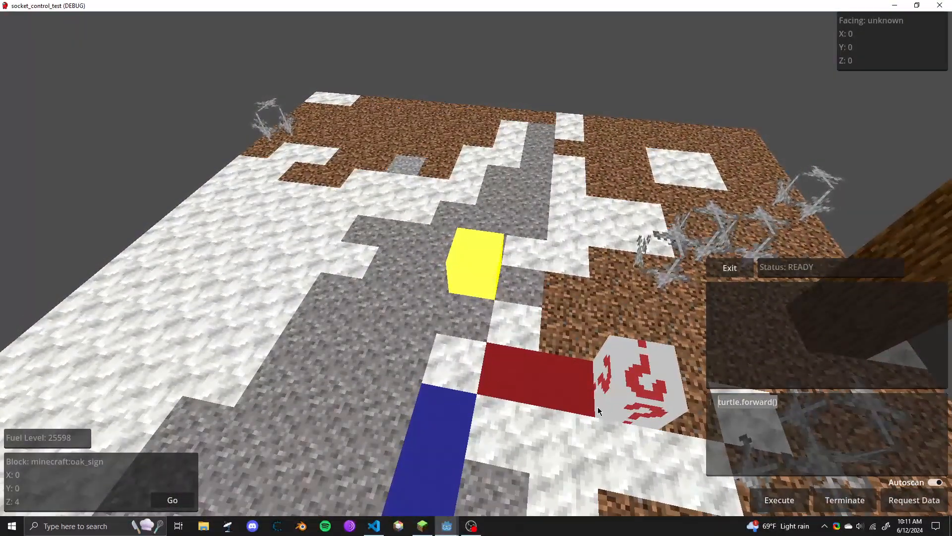
# - Execute a for i = 3, 1, -1 loop of turtle.forward(), leaving fuel at 25595
pyautogui.write('for i')
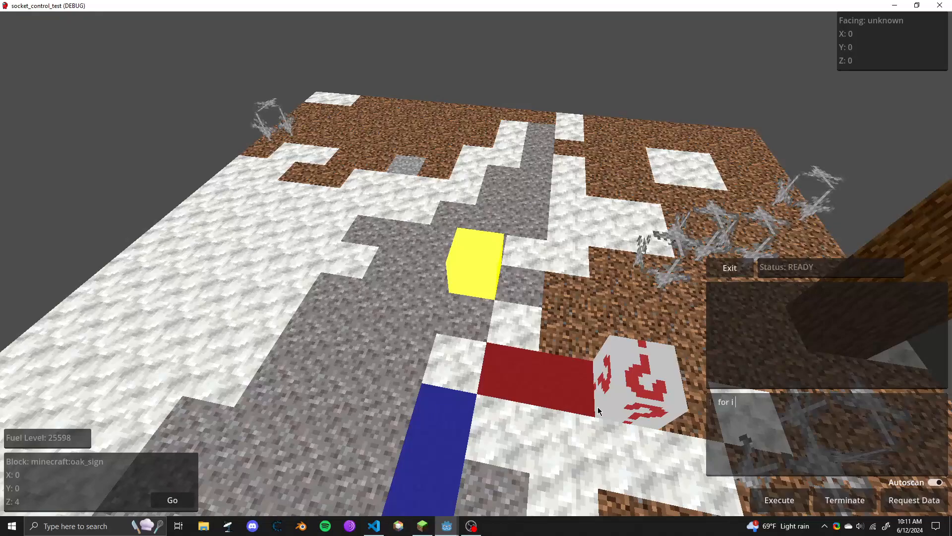
pyautogui.write('= 3.')
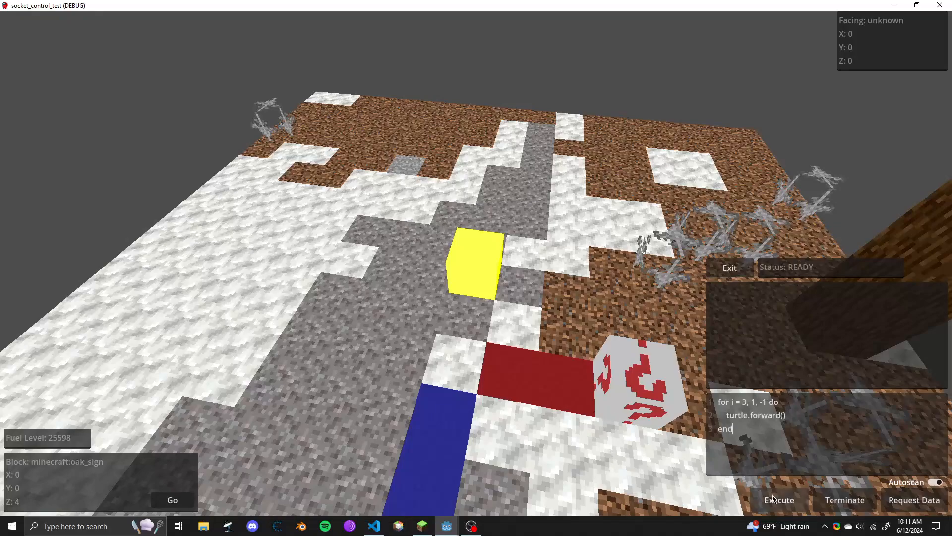
pyautogui.click(779, 500)
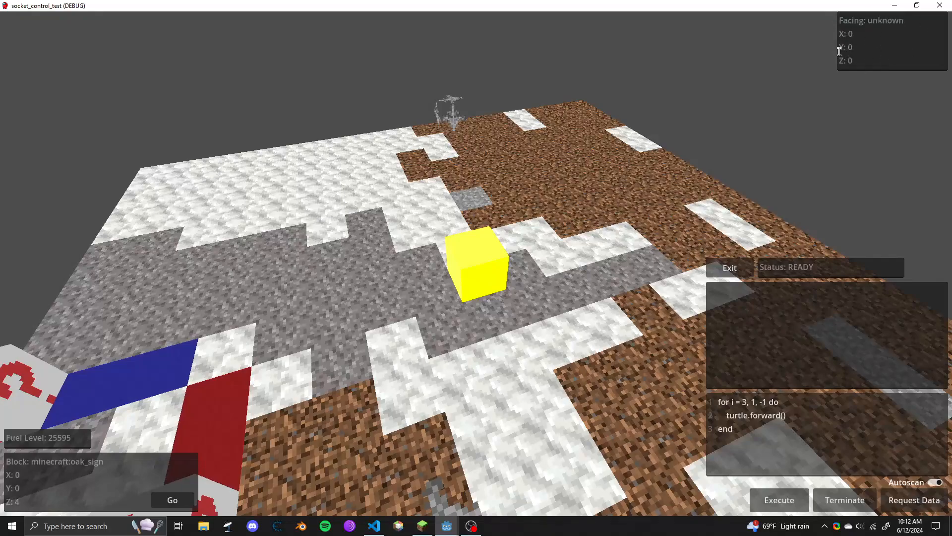
pyautogui.moveTo(553, 330)
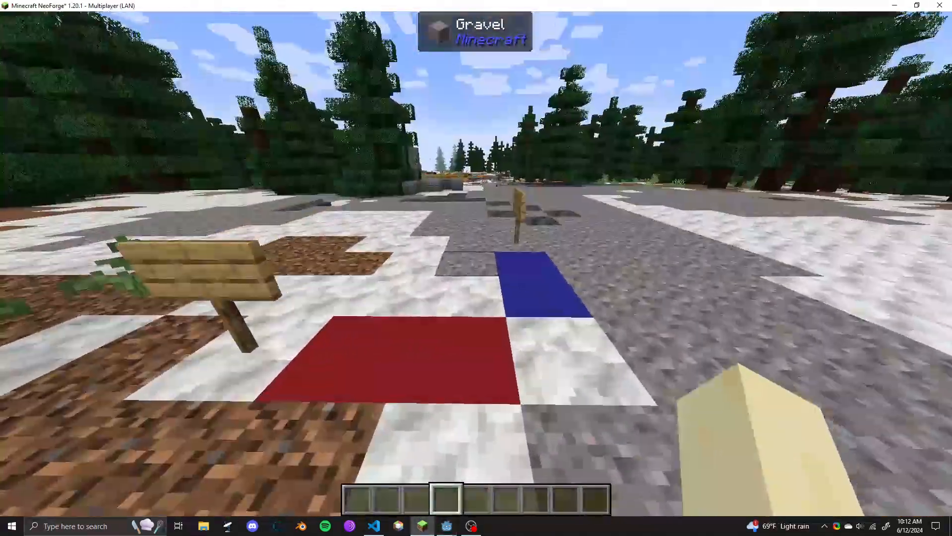
pyautogui.moveTo(476, 262)
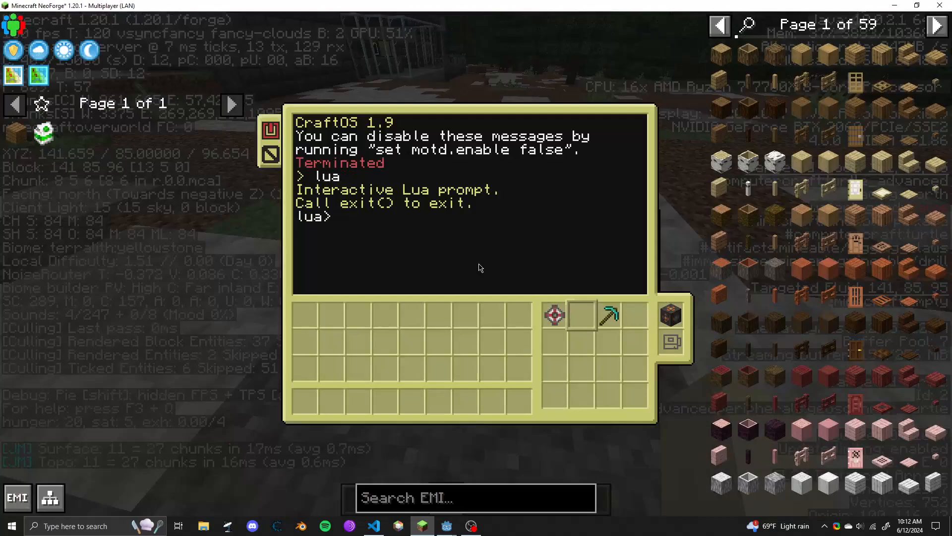
# - Run os.loadAPI("navCon.lua") at the lua> prompt until it returns true, then leave the terminal
pyautogui.press('Return')
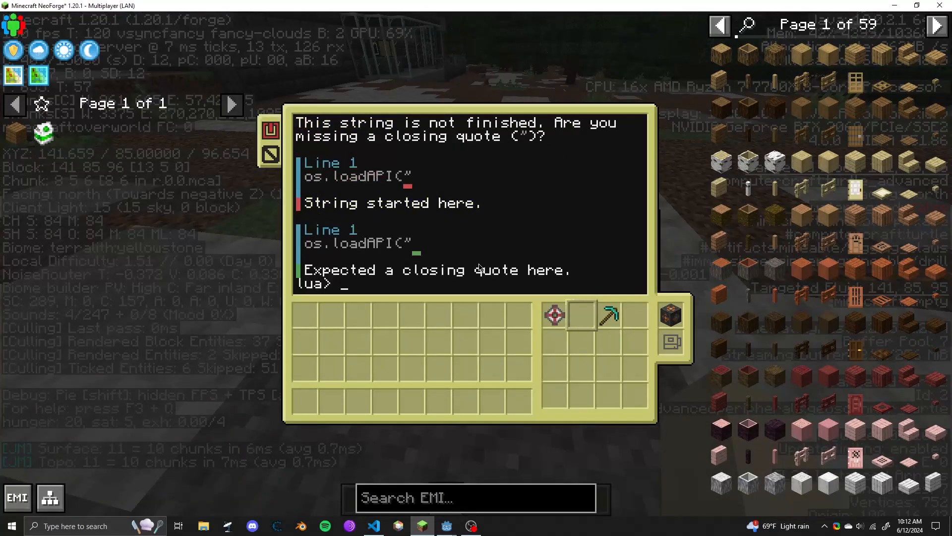
pyautogui.write('os.loadAPI("navCon.')
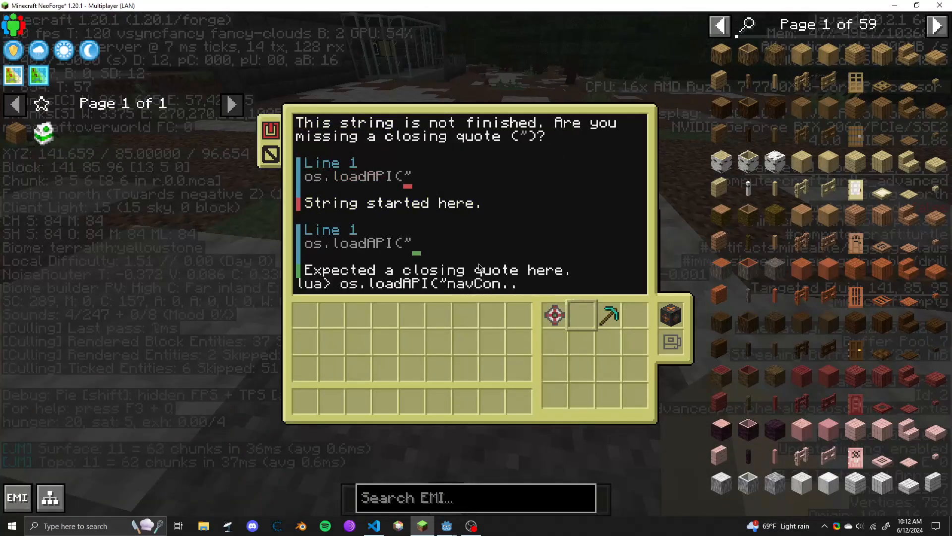
pyautogui.write('.lua")')
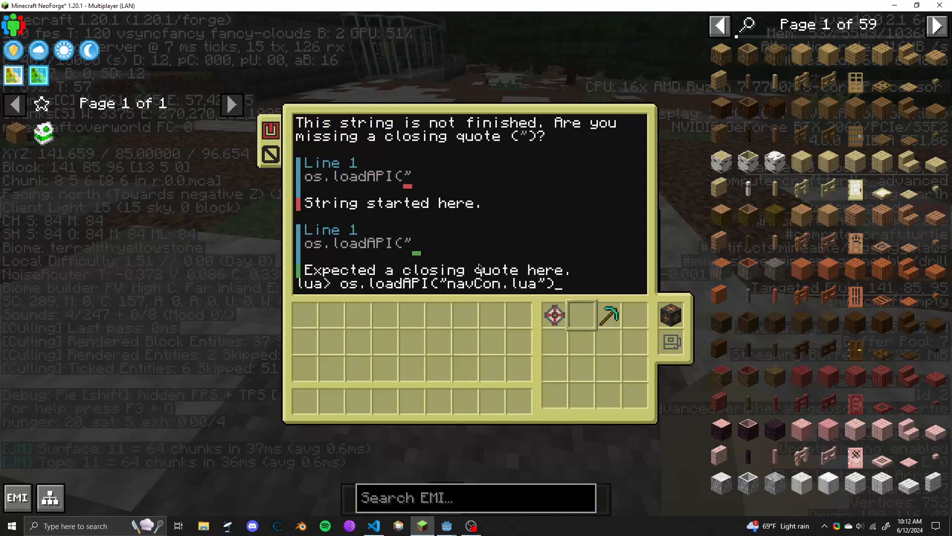
pyautogui.press('Return')
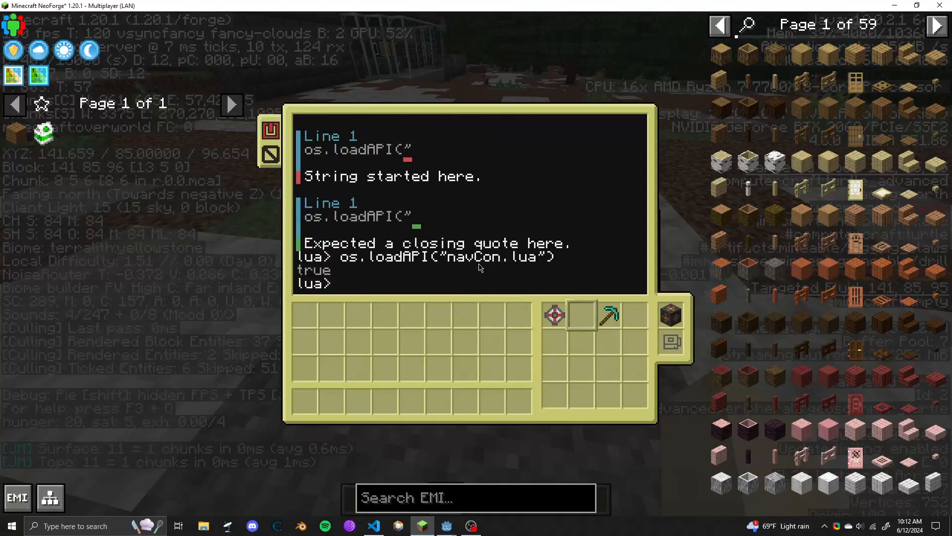
pyautogui.press('Escape')
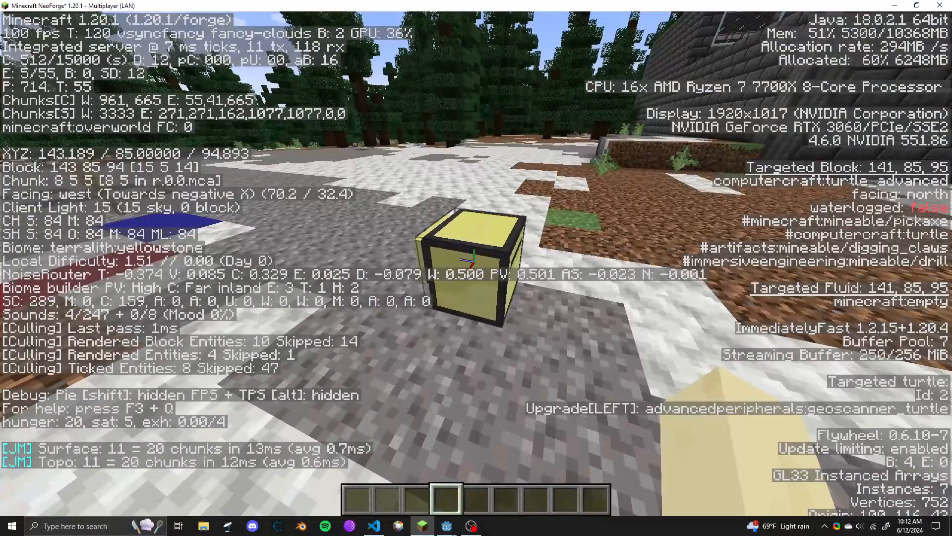
pyautogui.moveTo(476, 267)
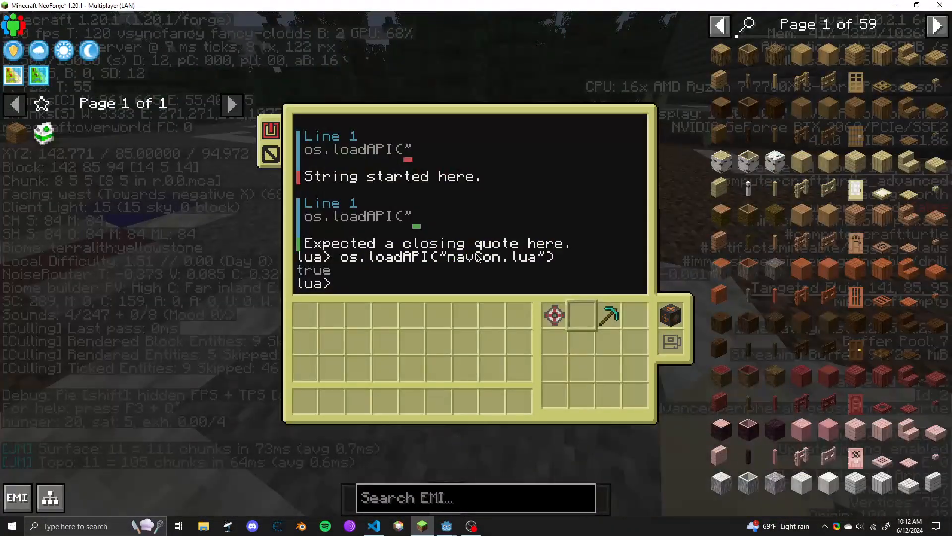
# - Run navCon.calibrate(141,85,95) in the turtle's Lua prompt to set its position
pyautogui.write('fff')
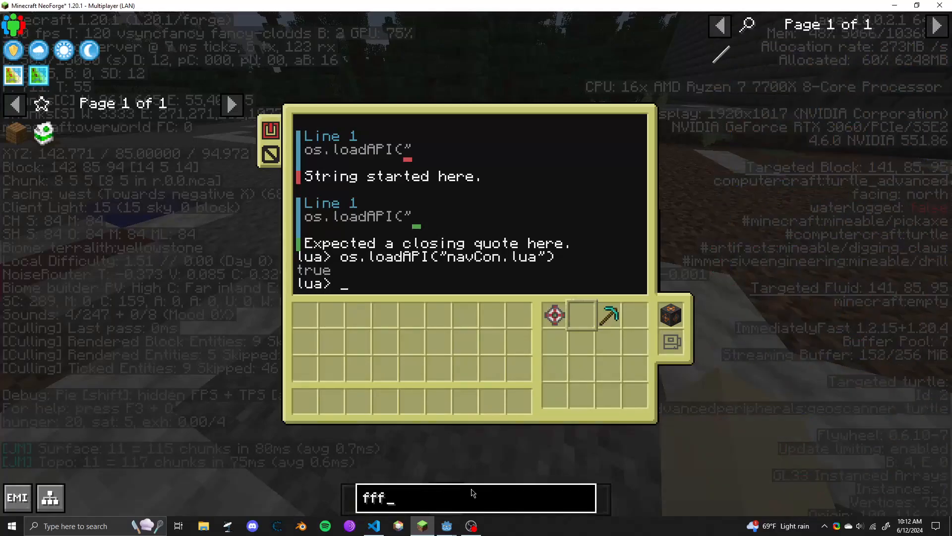
pyautogui.write('ff')
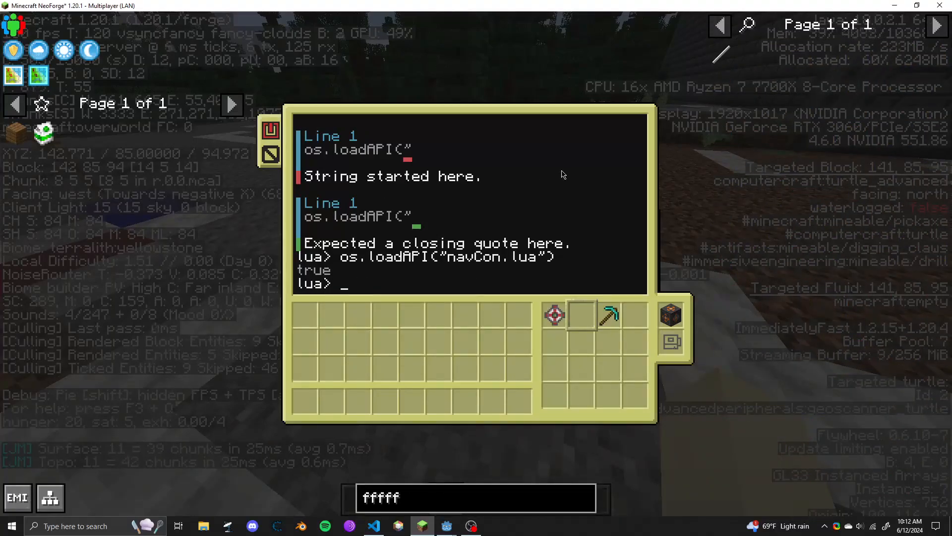
pyautogui.write('navCon.calibrate(')
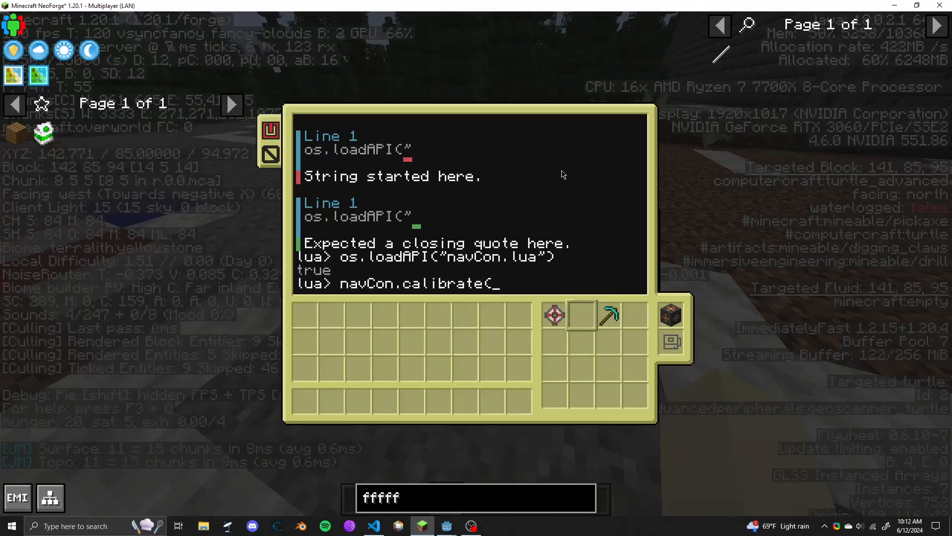
pyautogui.write('141,885,95')
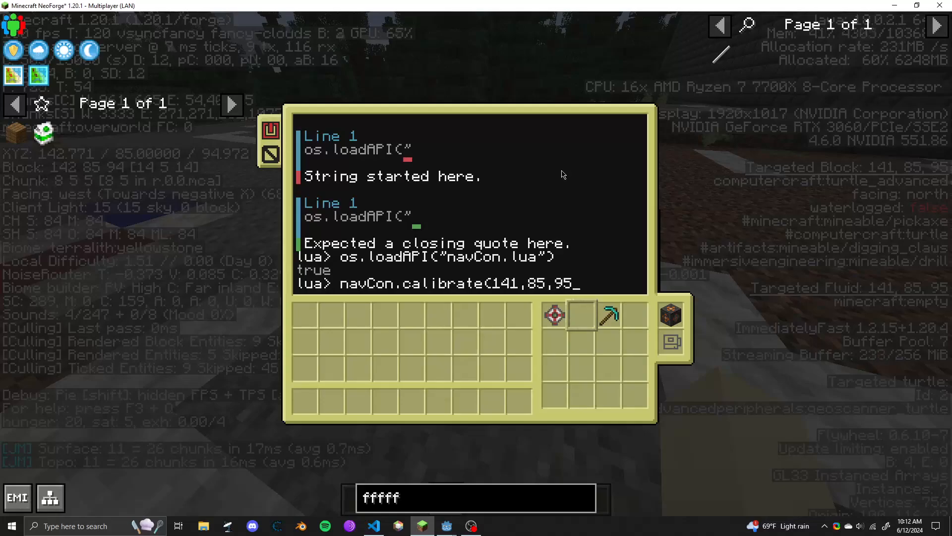
pyautogui.press('Return')
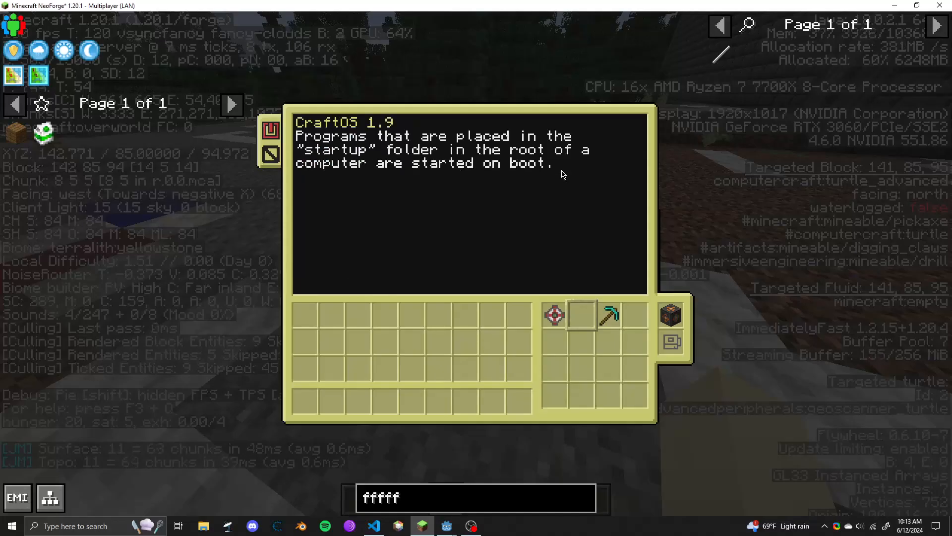
# - Leave the turtle terminal, hide the F3 overlay, and switch to the Godot controller app
pyautogui.press('Escape')
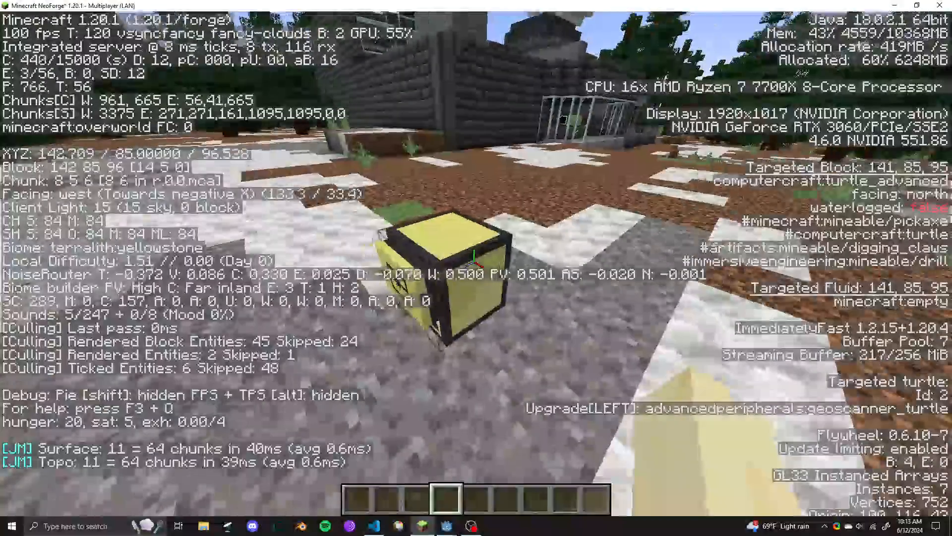
pyautogui.press('f3')
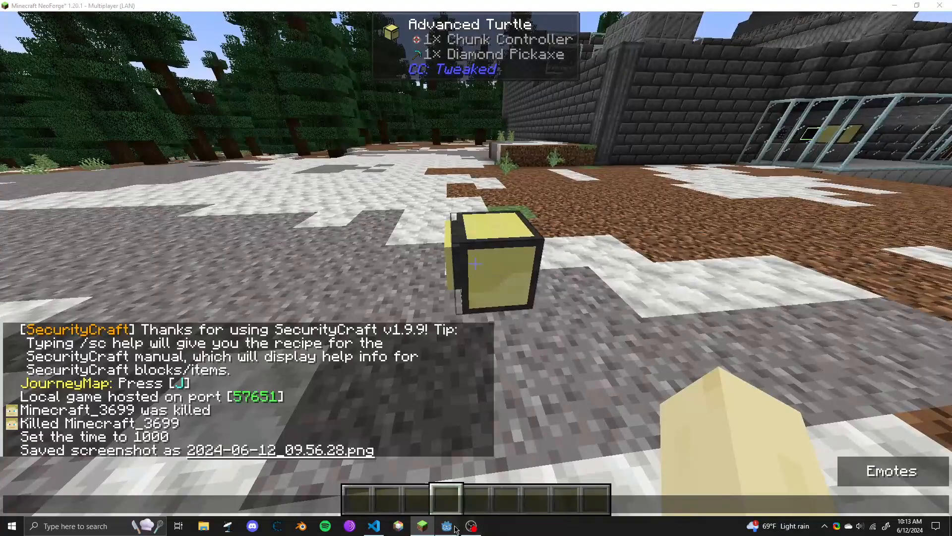
pyautogui.click(447, 526)
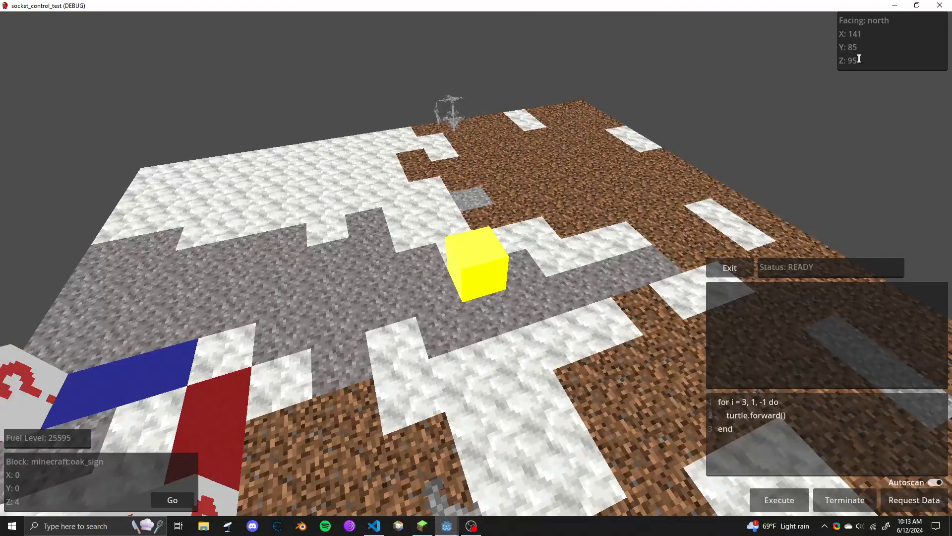
pyautogui.moveTo(715, 186)
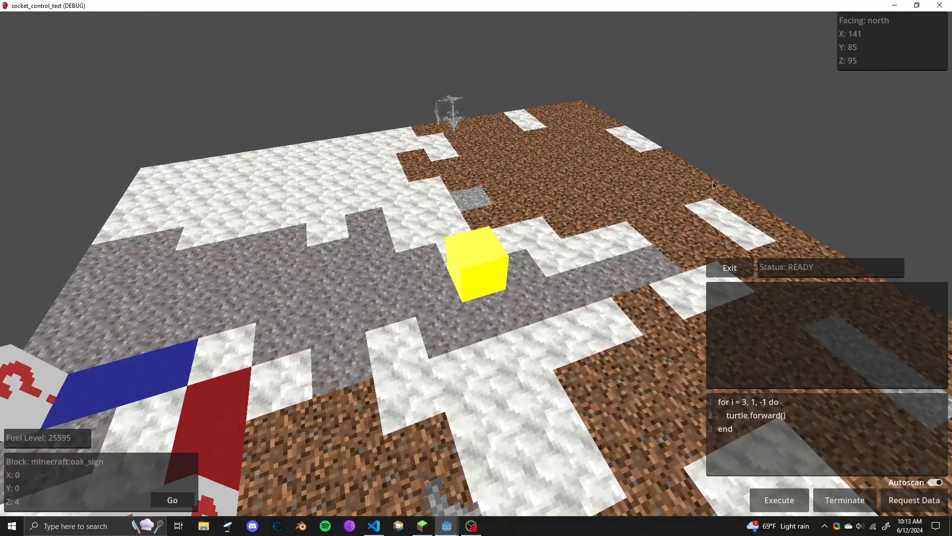